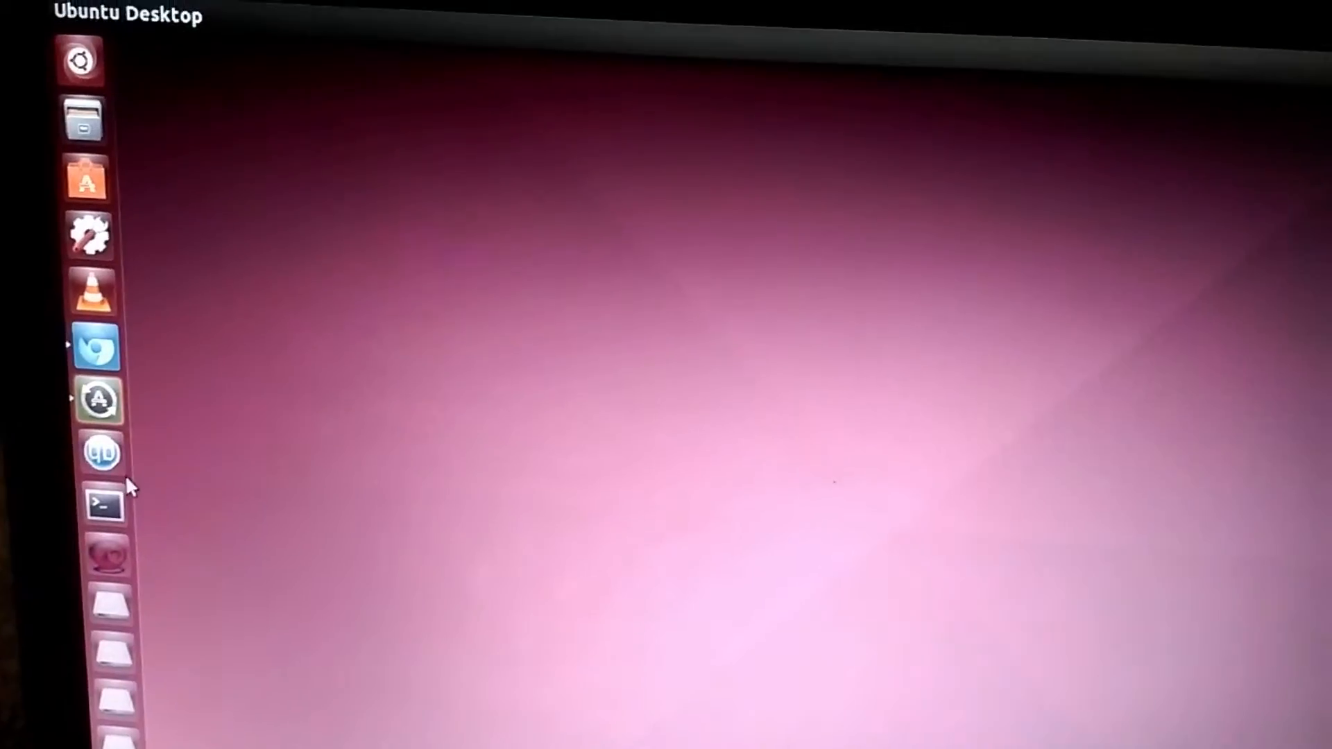
Run 'adb reboot bootloader' in Terminal and begin a 'sudo fastboot' command
click(106, 510)
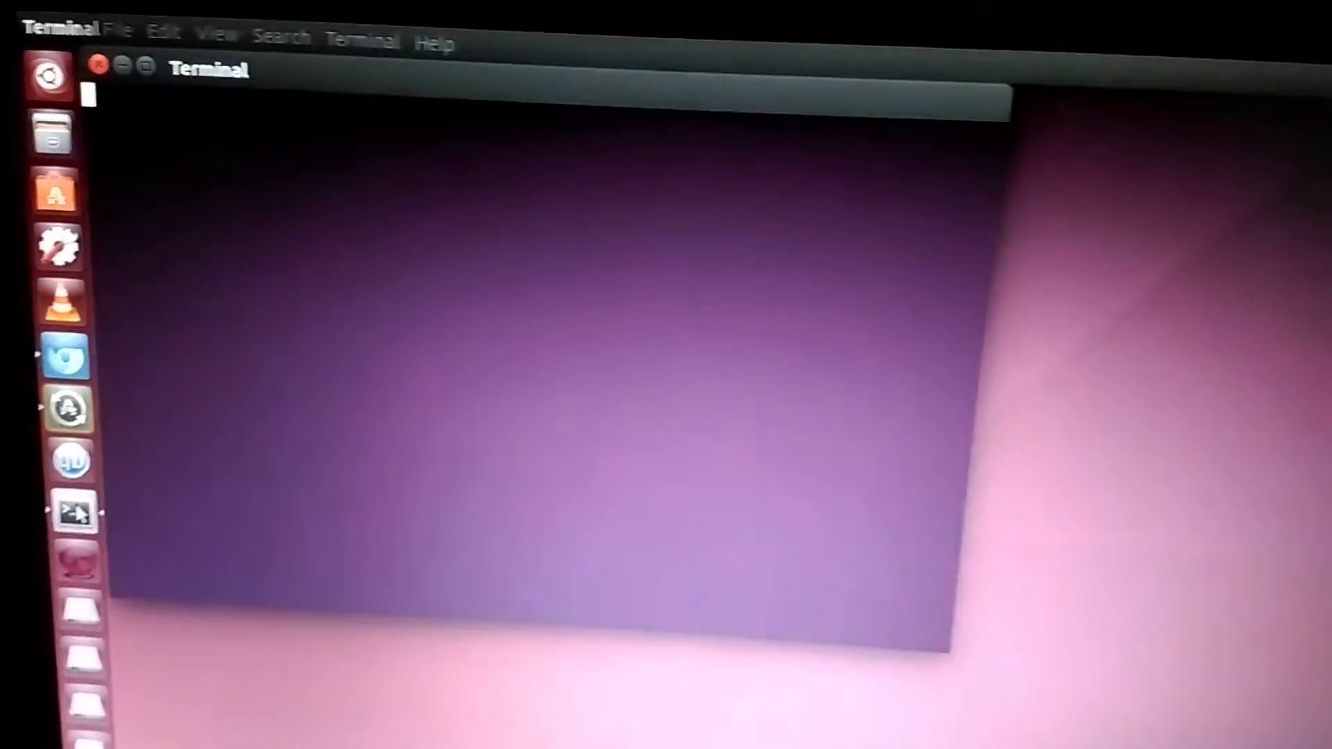
text(adb reboot bootloader)
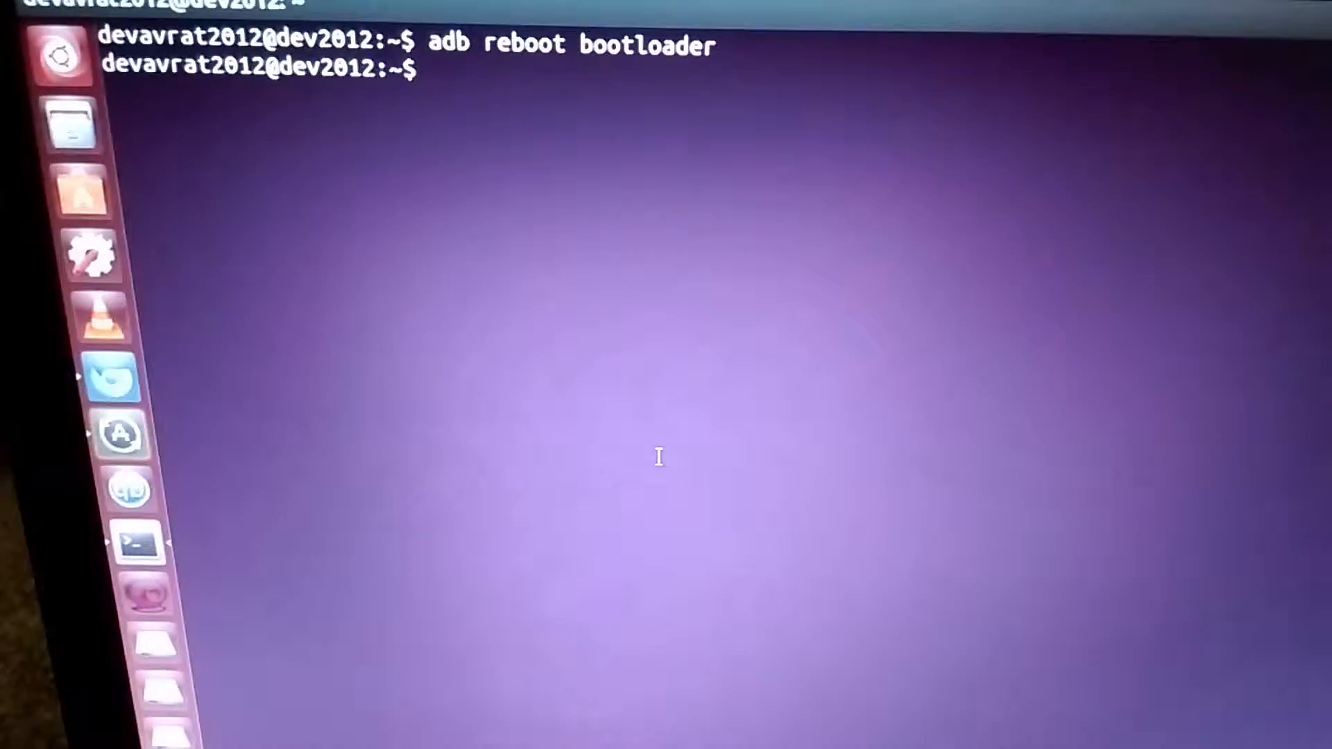
text(sudo fas)
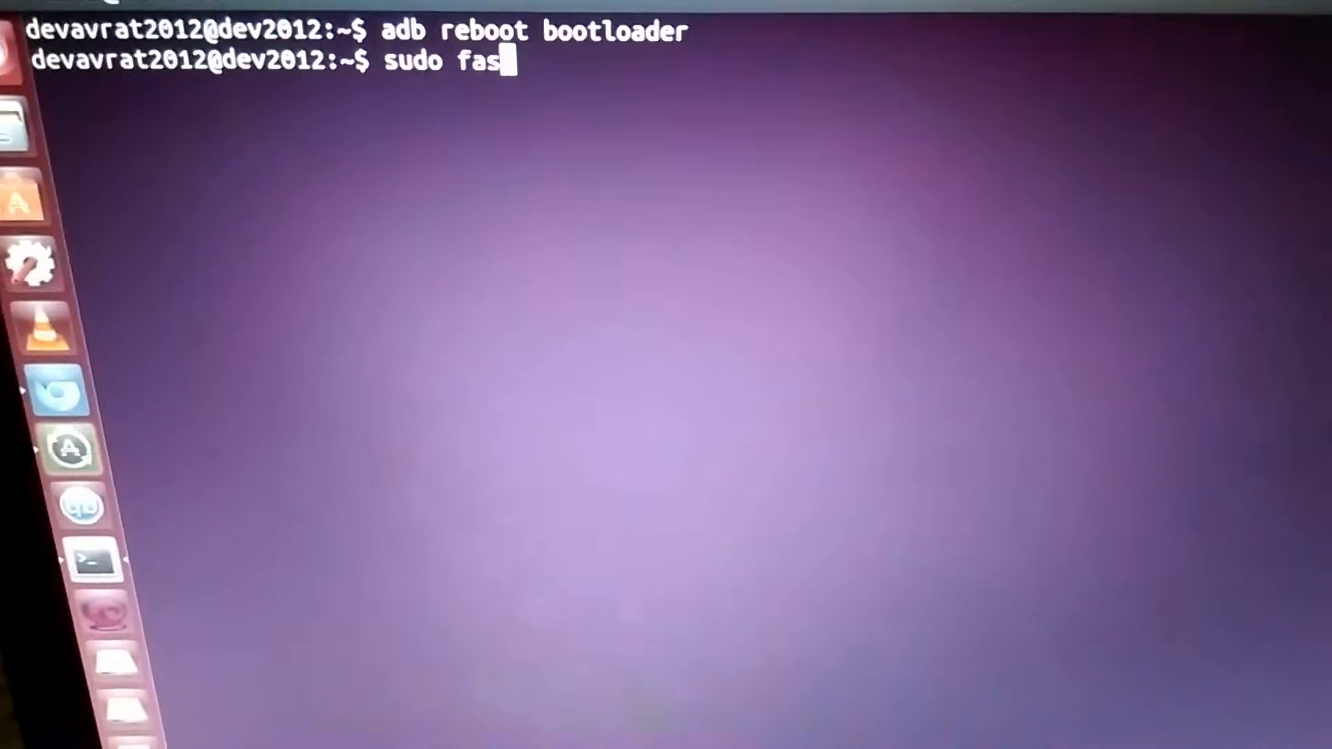
text(tboot)
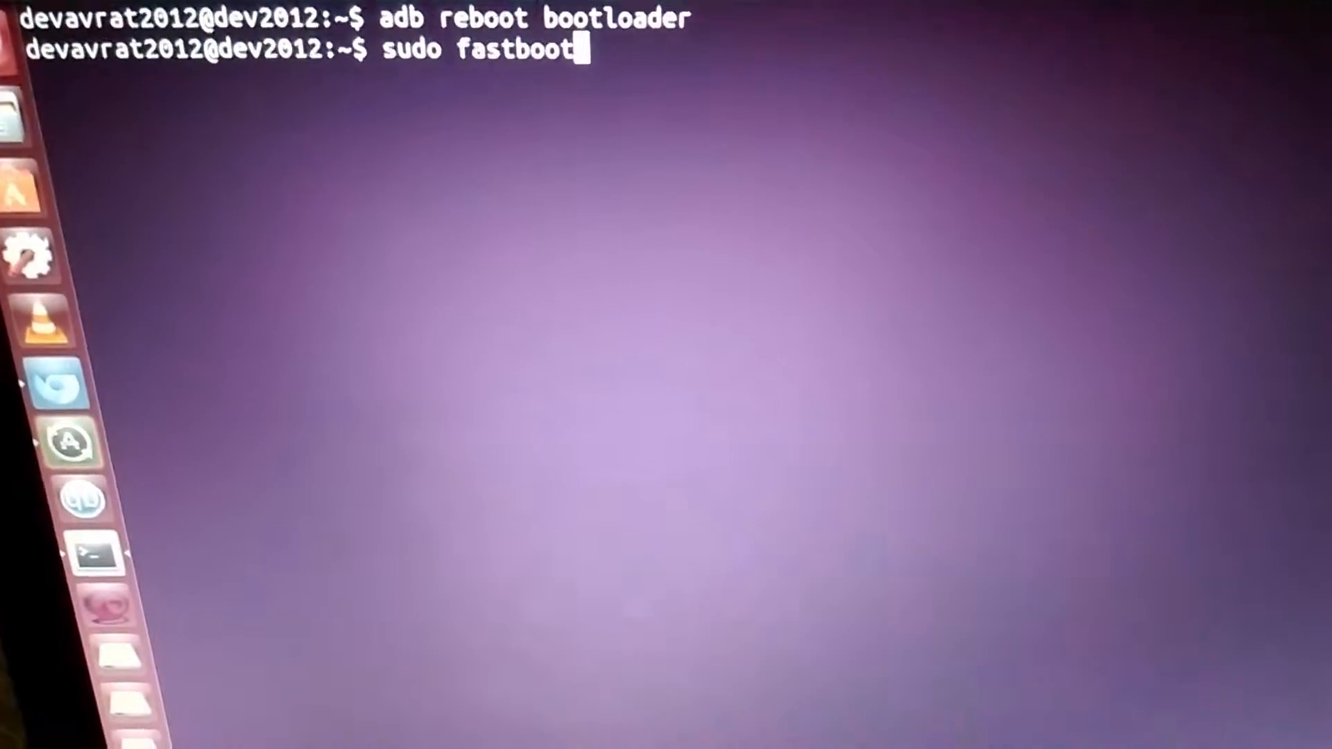
text(d)
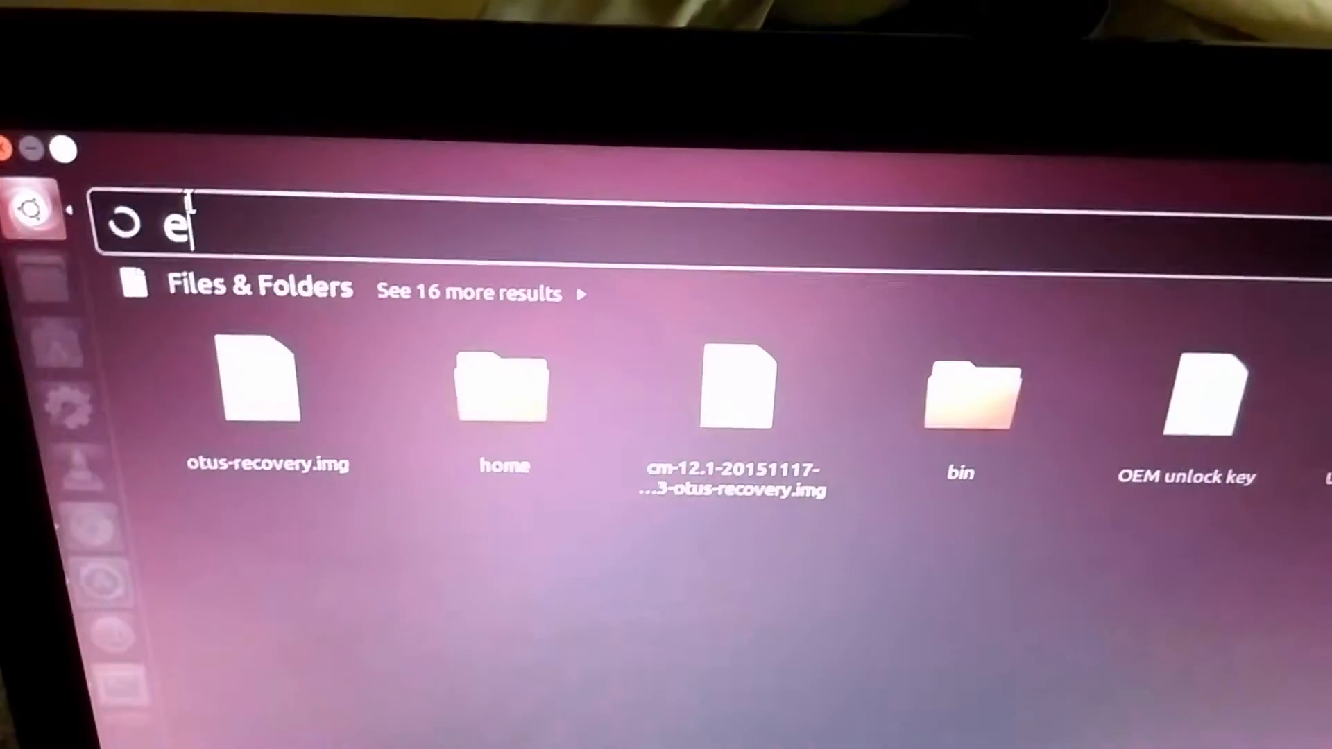
Launch gedit from the Dash and paste the copied text into a new document
text(dit)
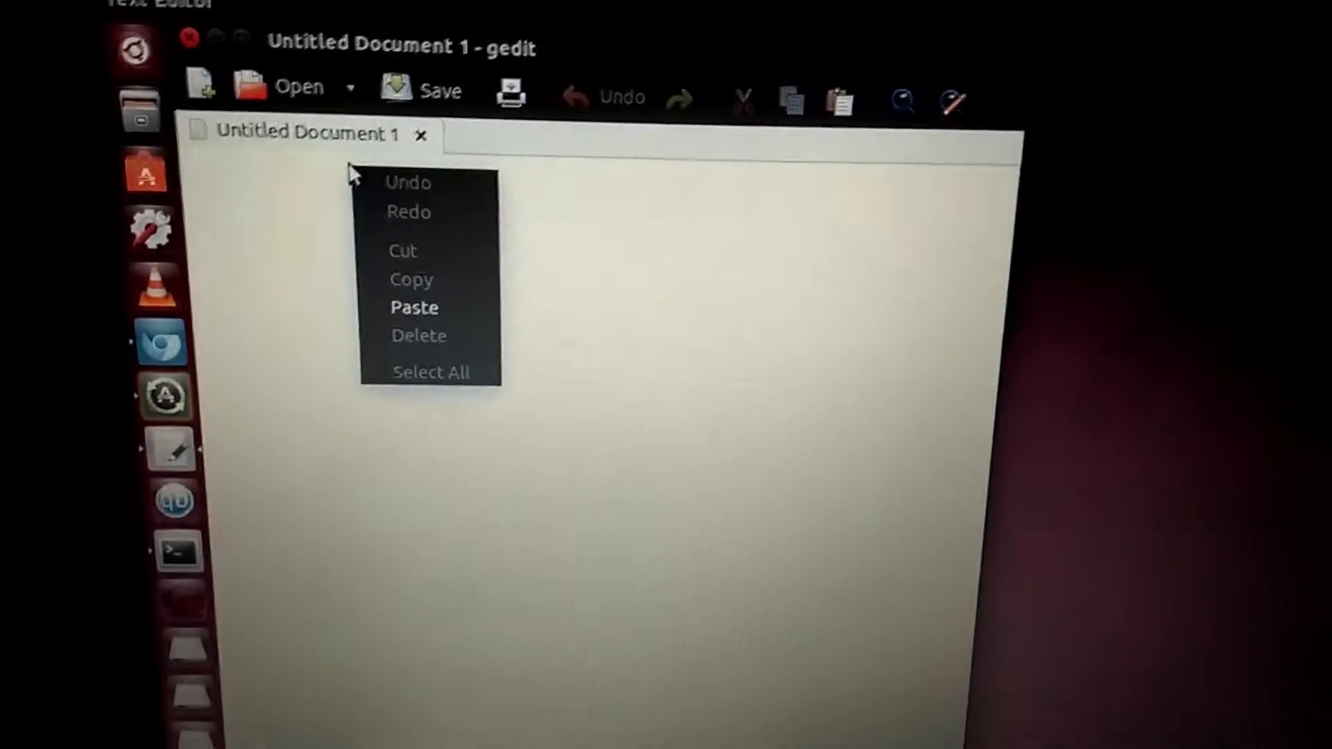
click(415, 306)
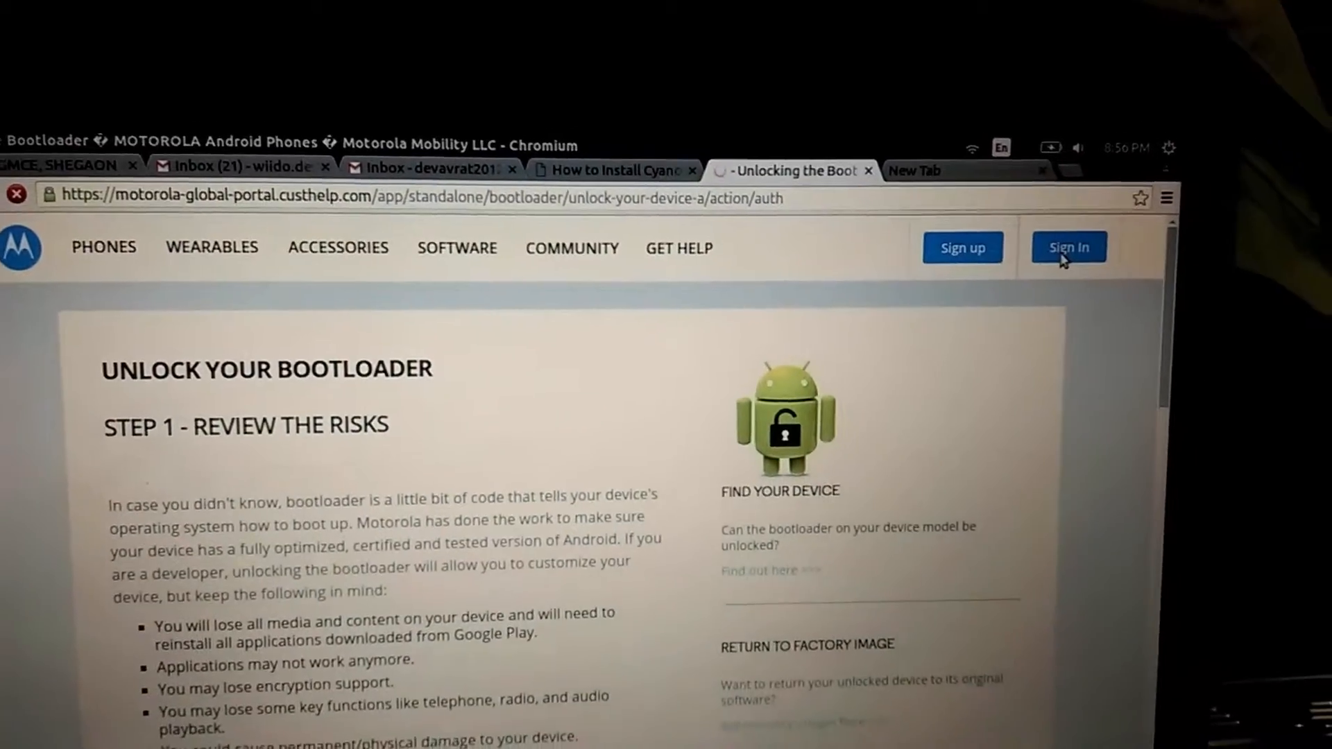
Sign in to the Motorola unlock portal with Google and read through the Step 1 risks
click(1069, 247)
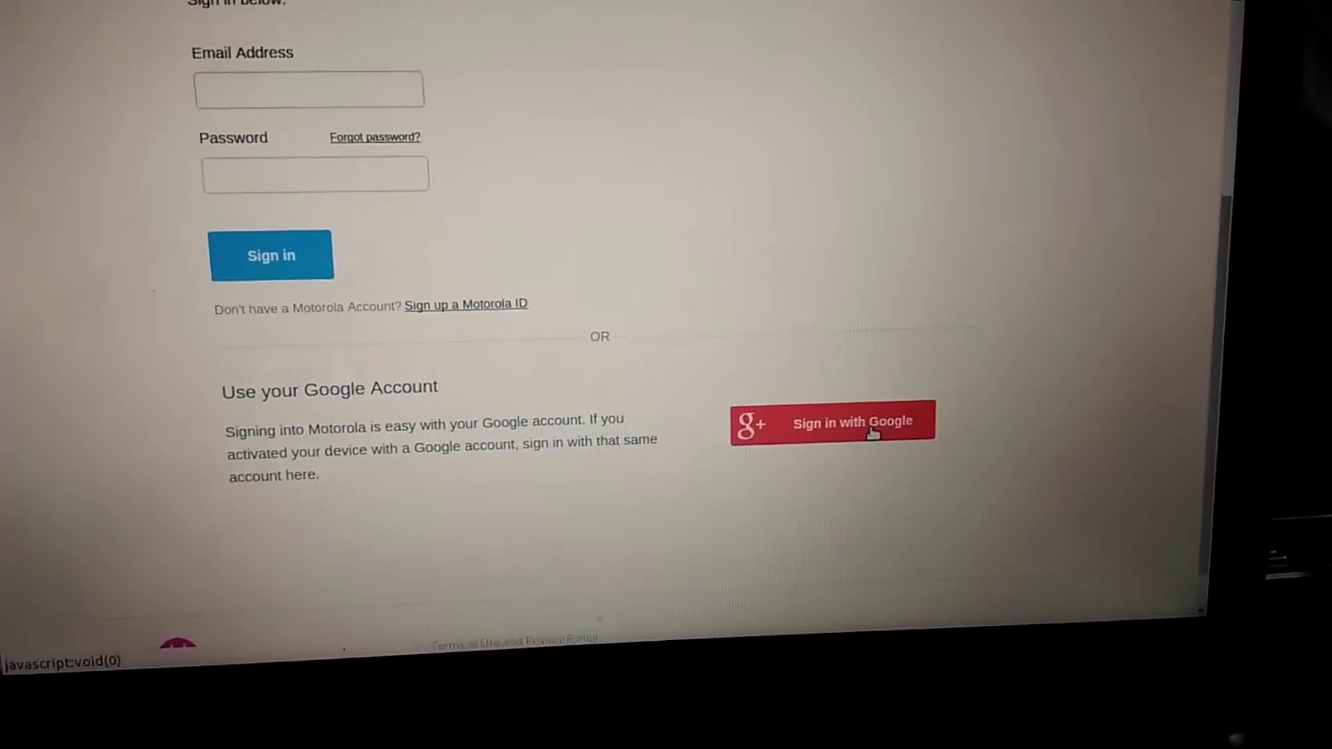
click(865, 427)
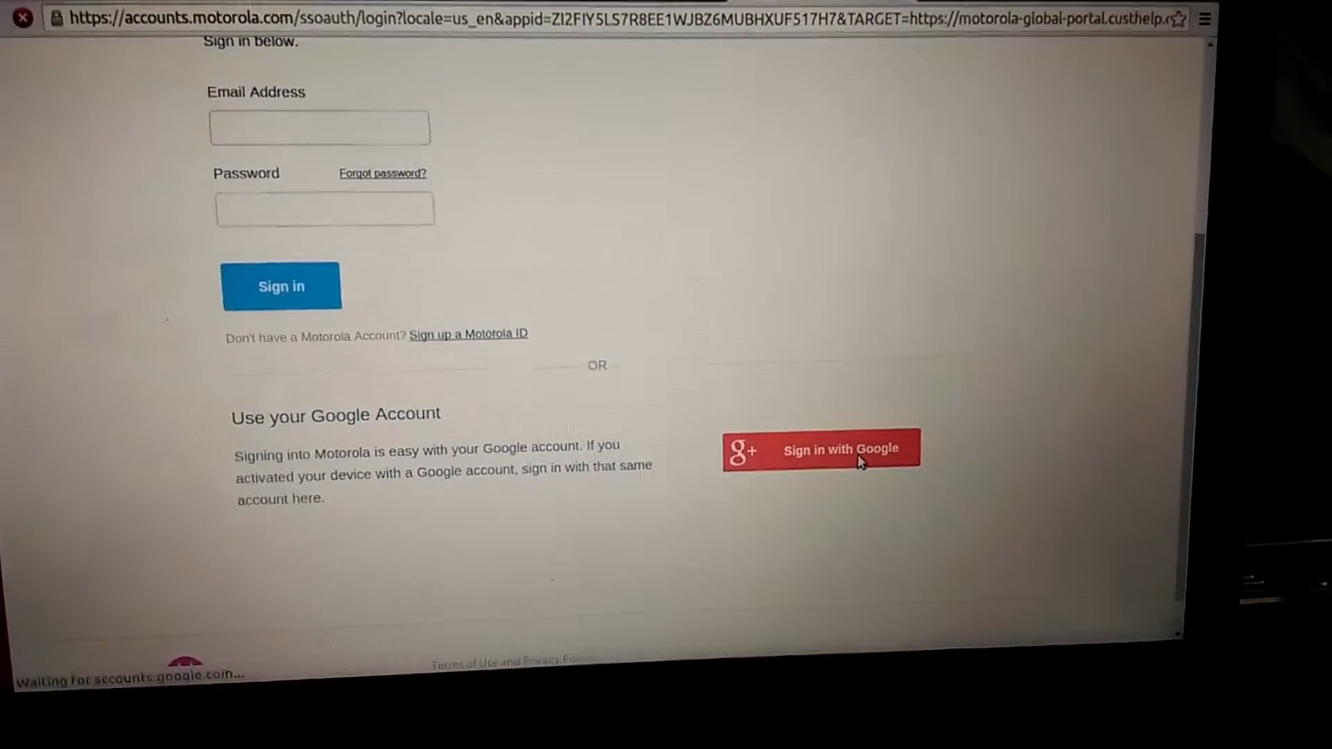
click(836, 448)
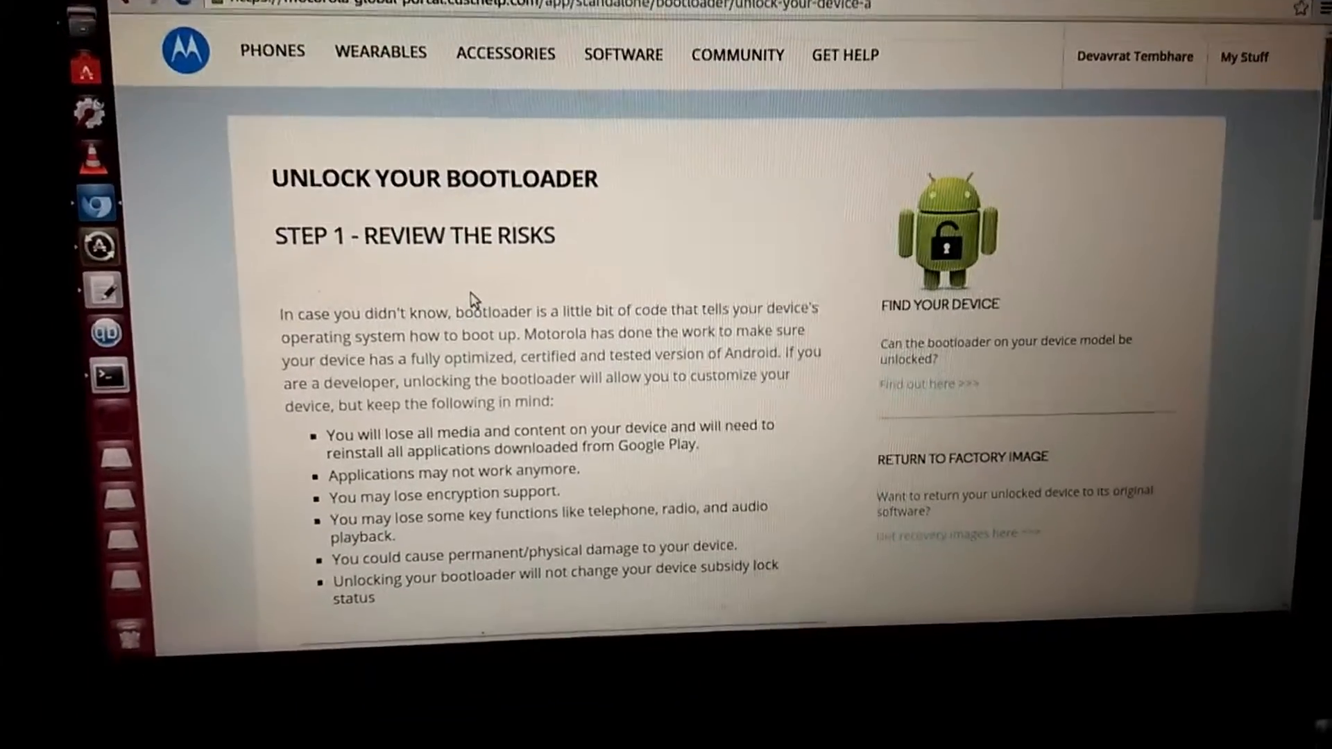
scroll(down, 3)
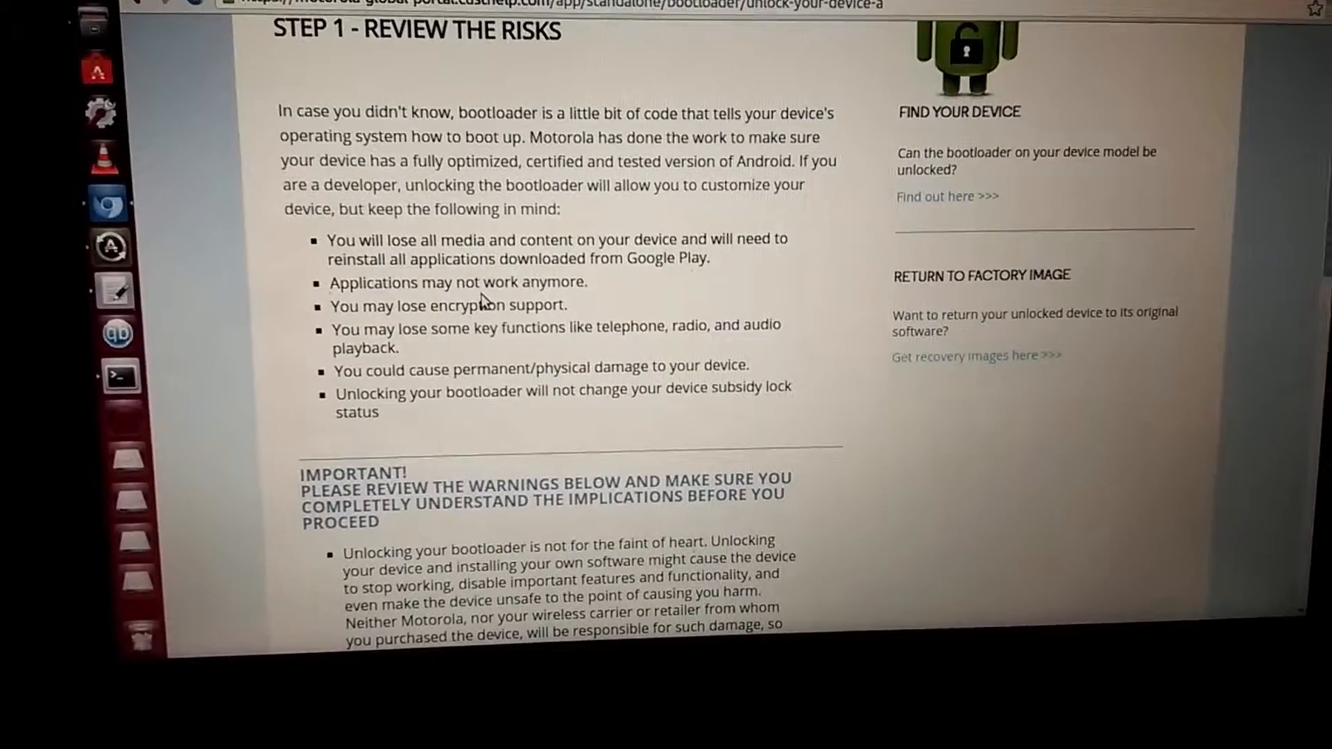
scroll(down, 3)
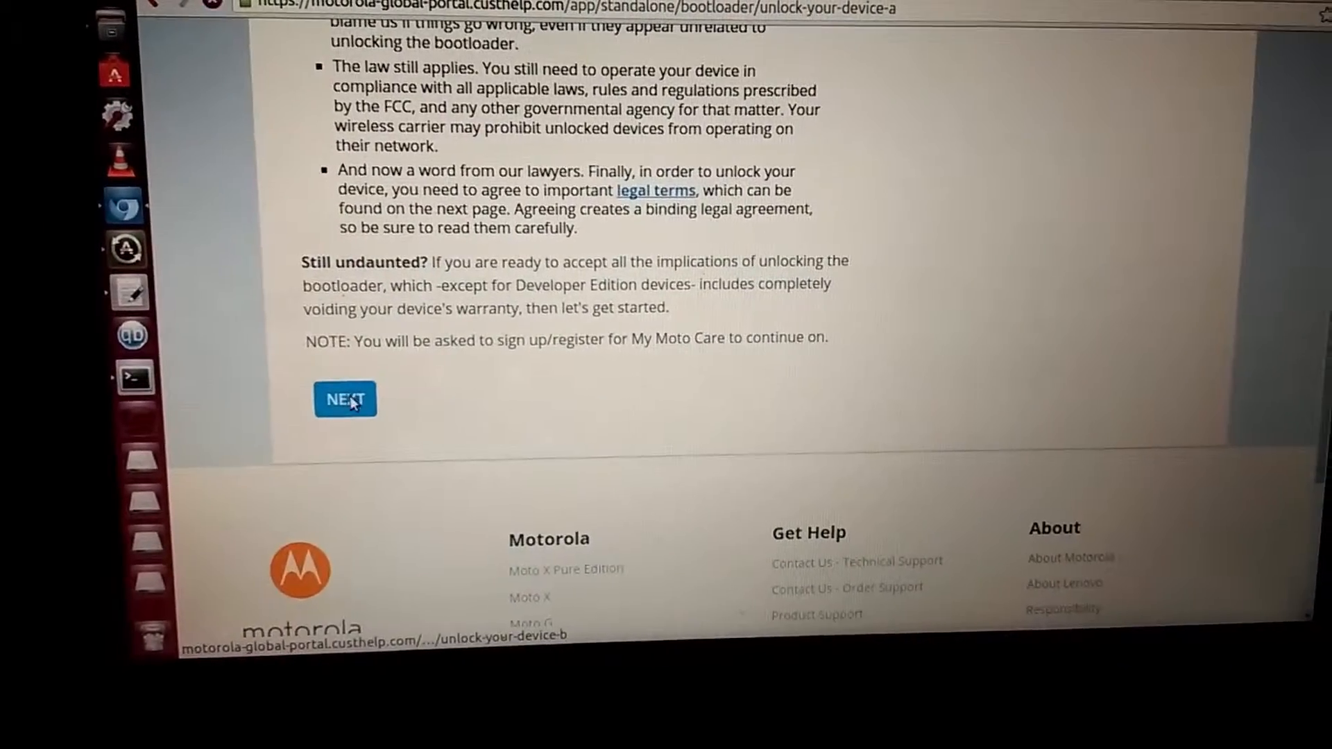
Proceed to Step 2, paste the device unlock data string and check unlock eligibility
click(344, 398)
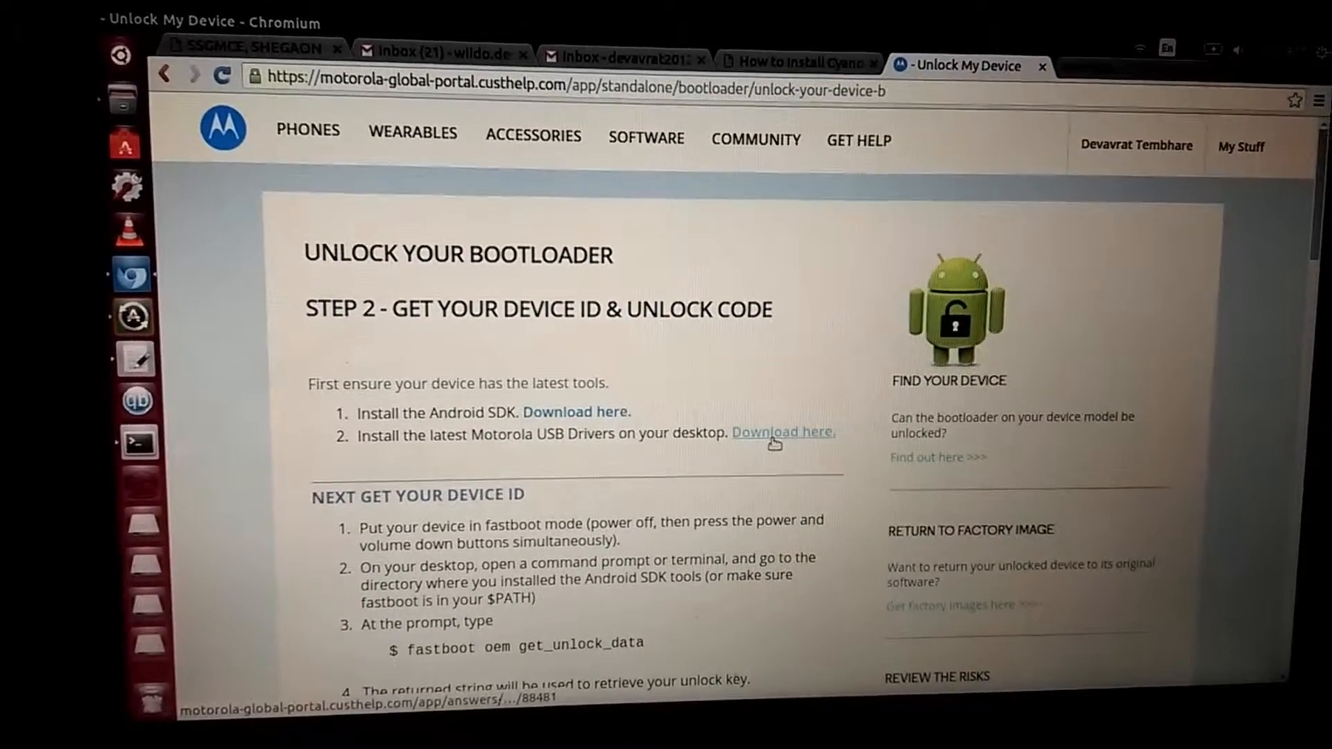
scroll(down, 3)
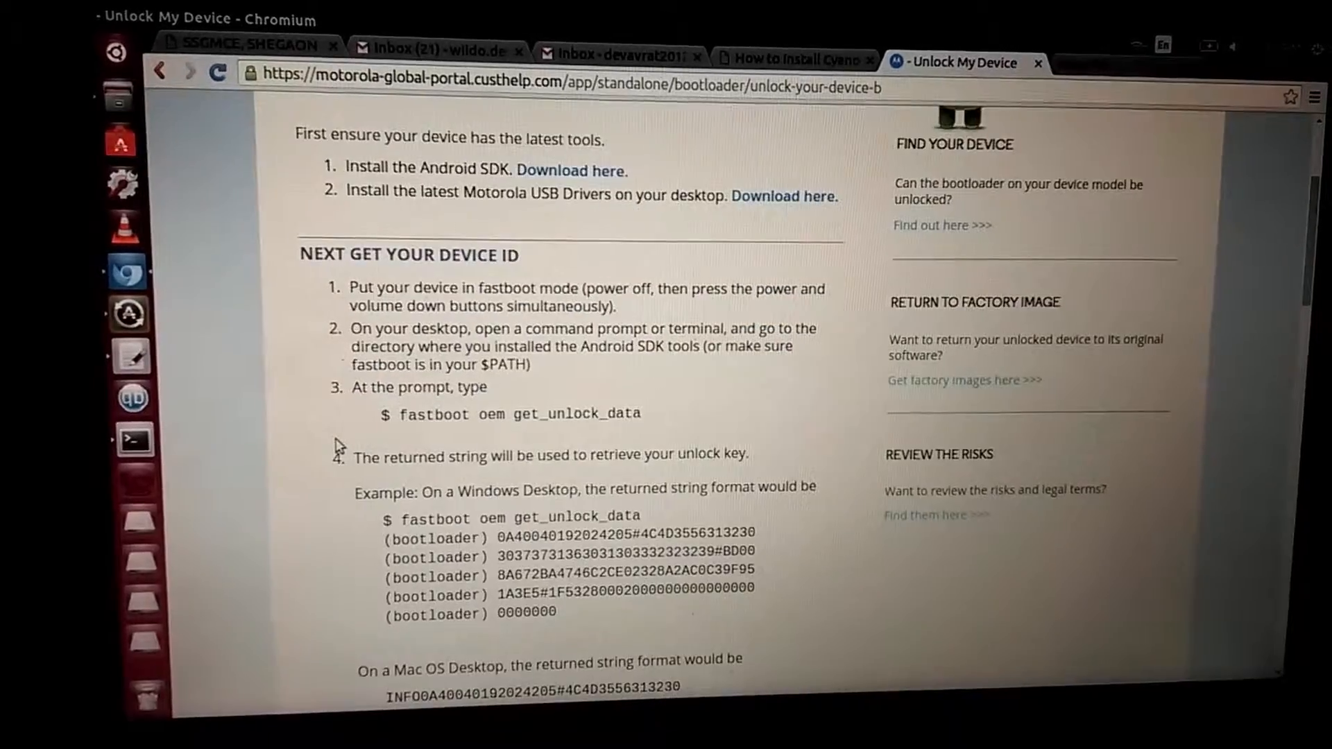
scroll(down, 3)
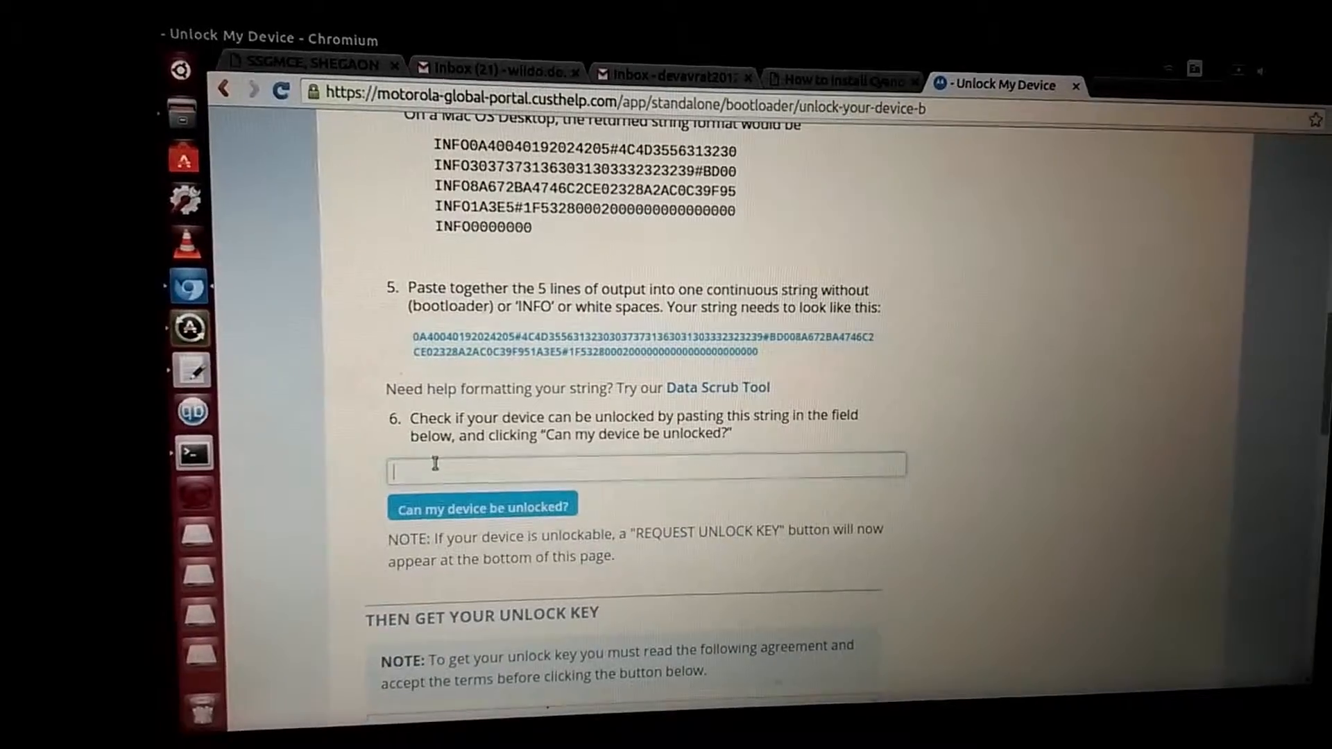
right_click(433, 475)
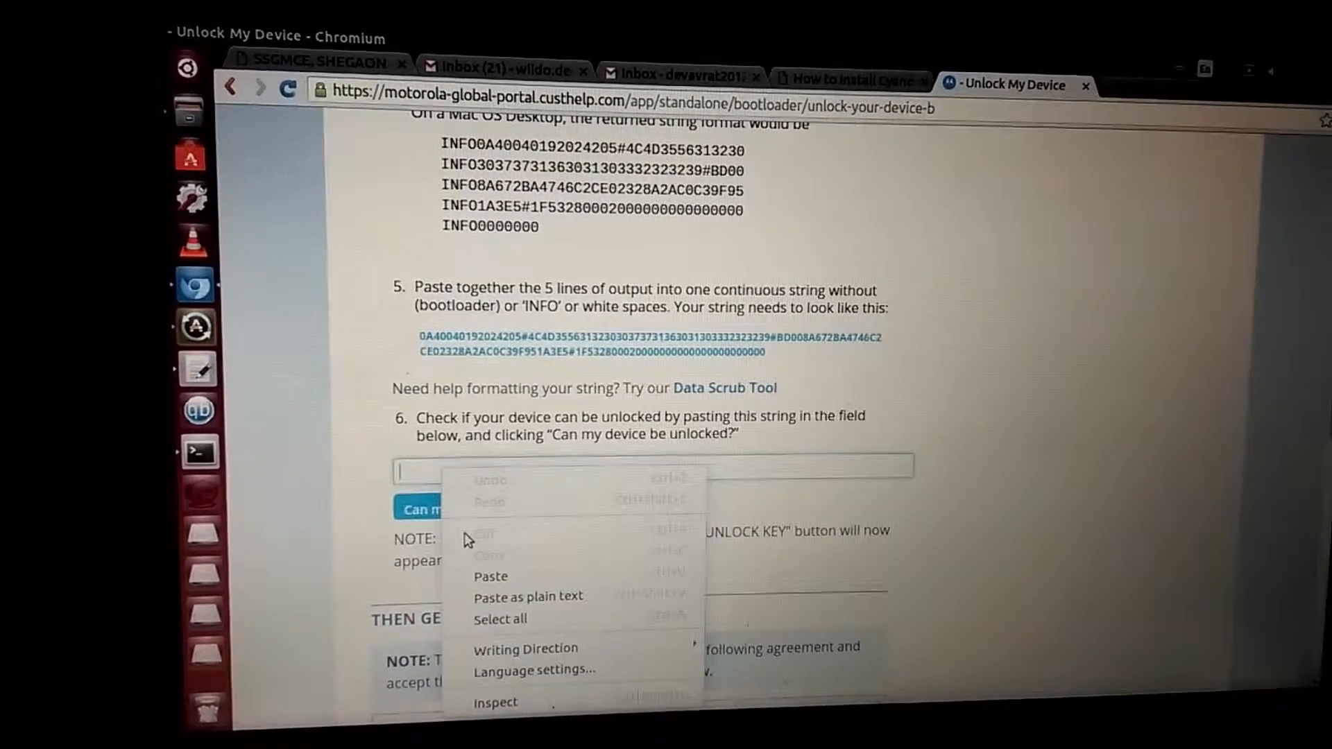
click(489, 576)
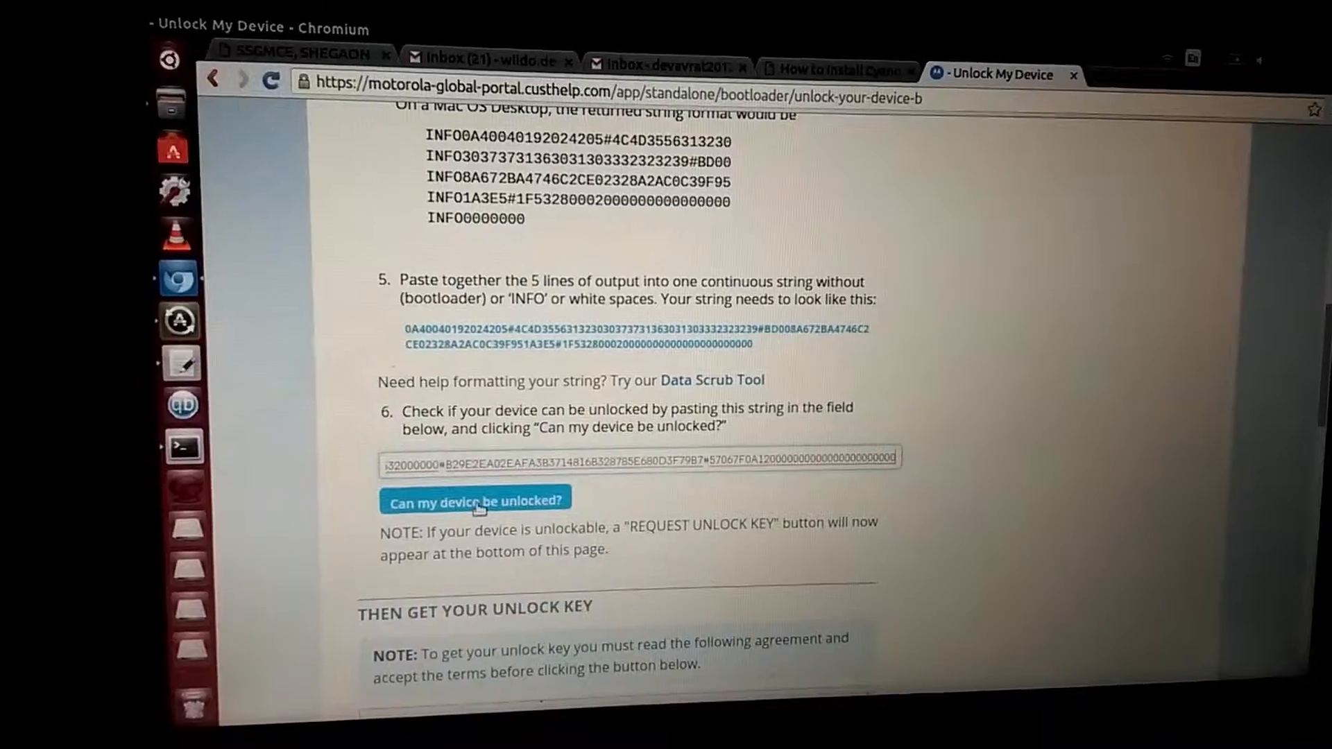
click(474, 500)
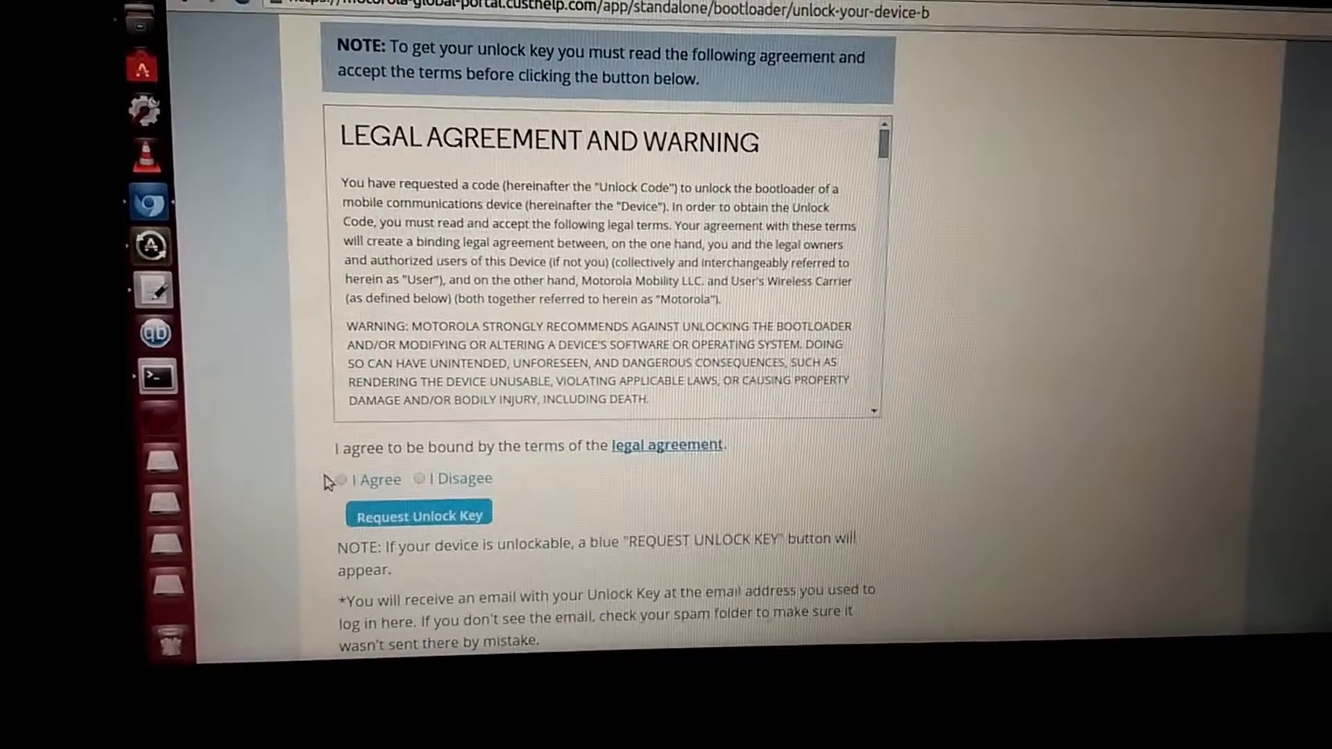
Agree to the legal terms, request the unlock key and confirm the warranty warning
click(341, 477)
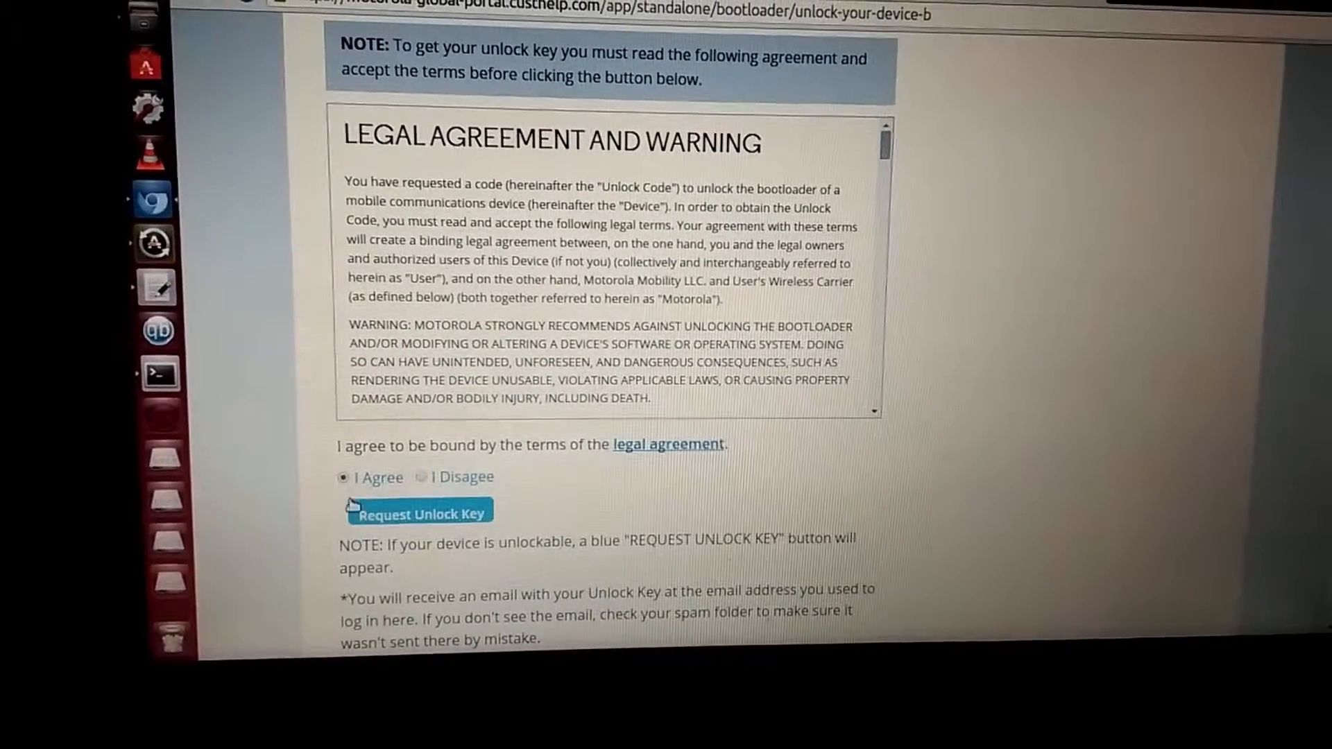
click(414, 512)
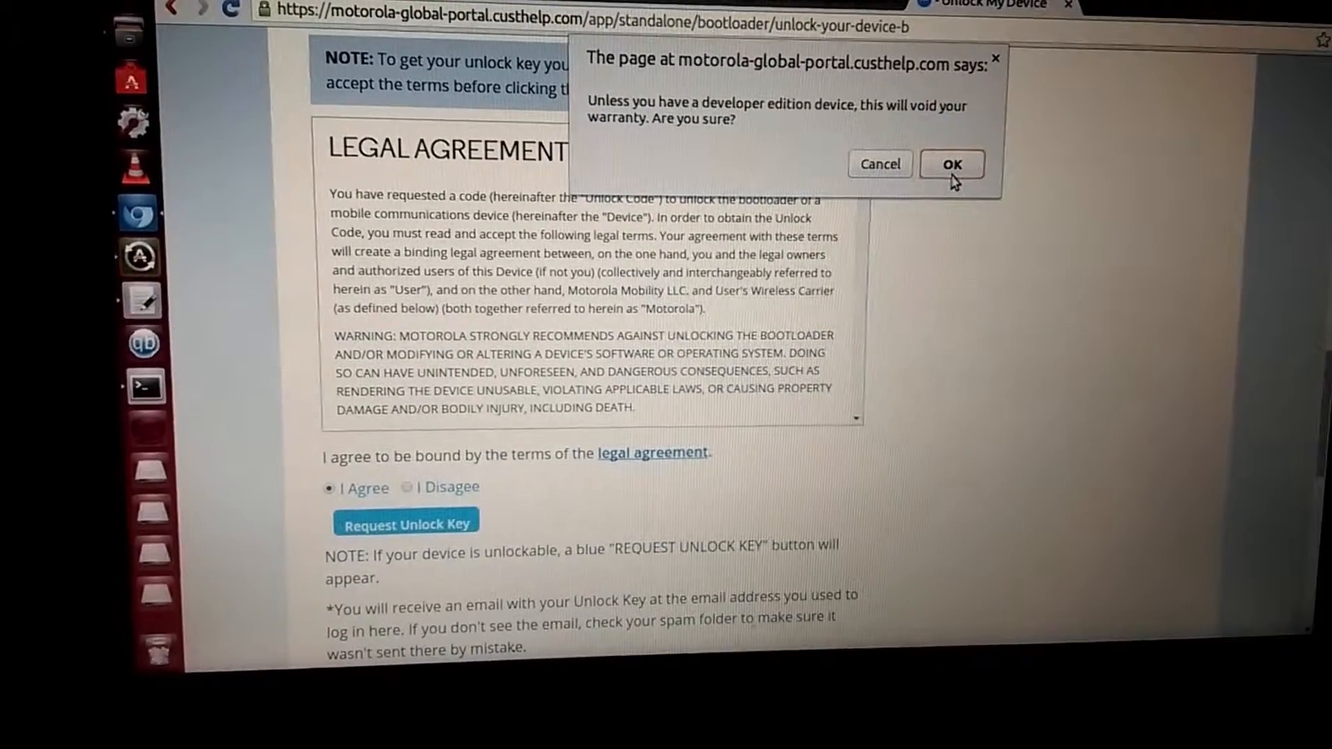
click(952, 164)
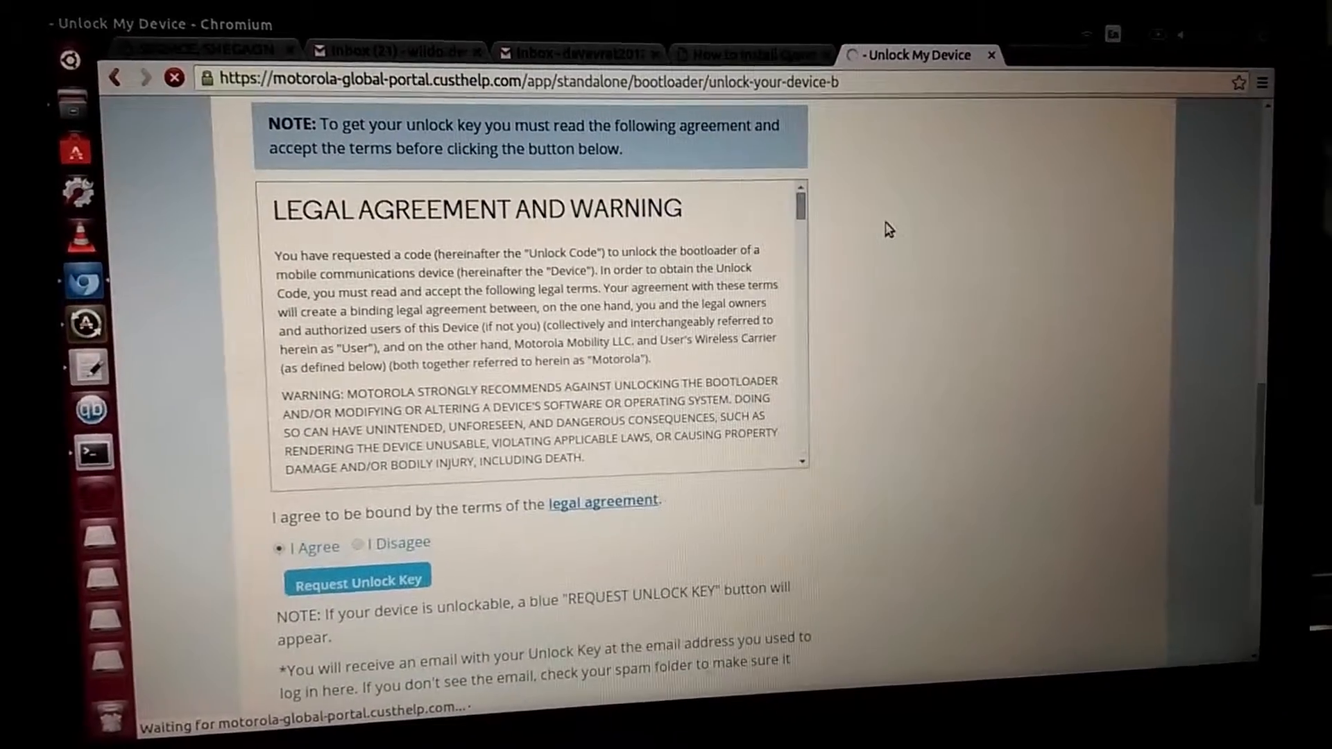
Review the Step 3 fastboot unlocking instructions for the emailed key
click(356, 577)
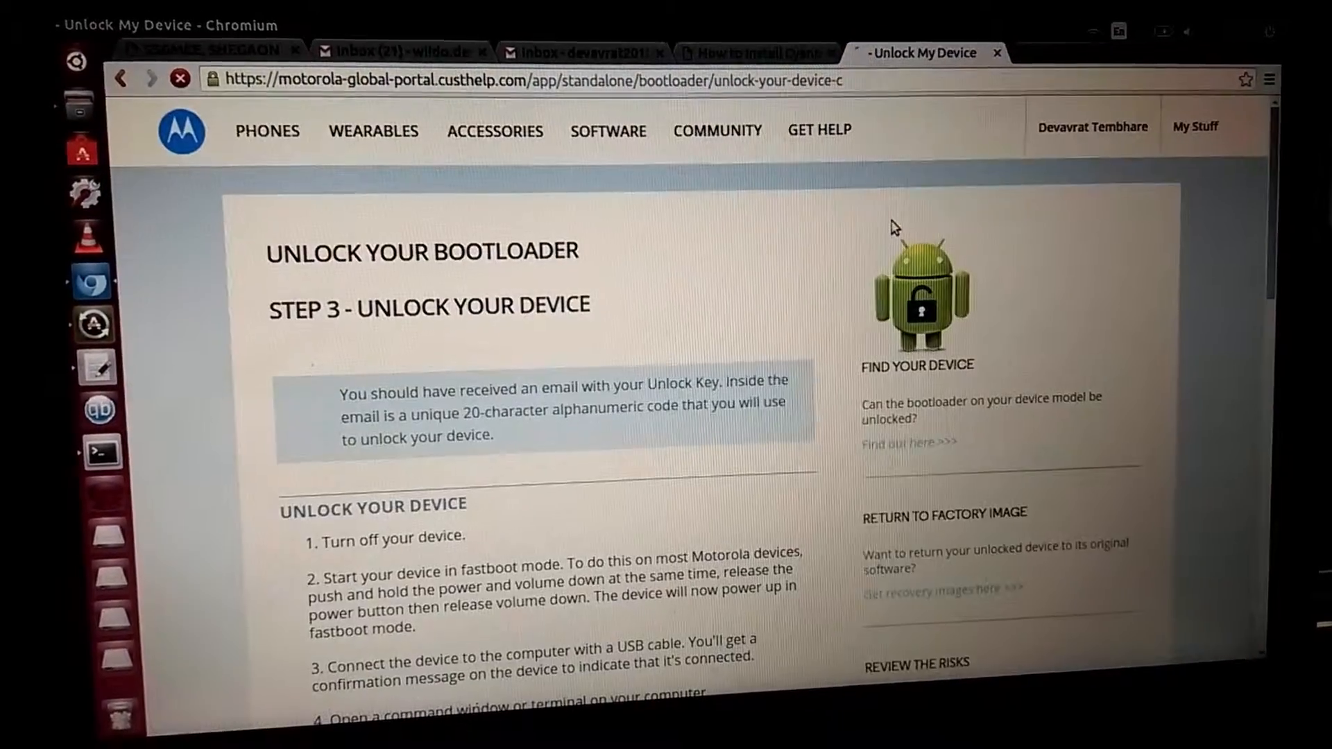
scroll(down, 3)
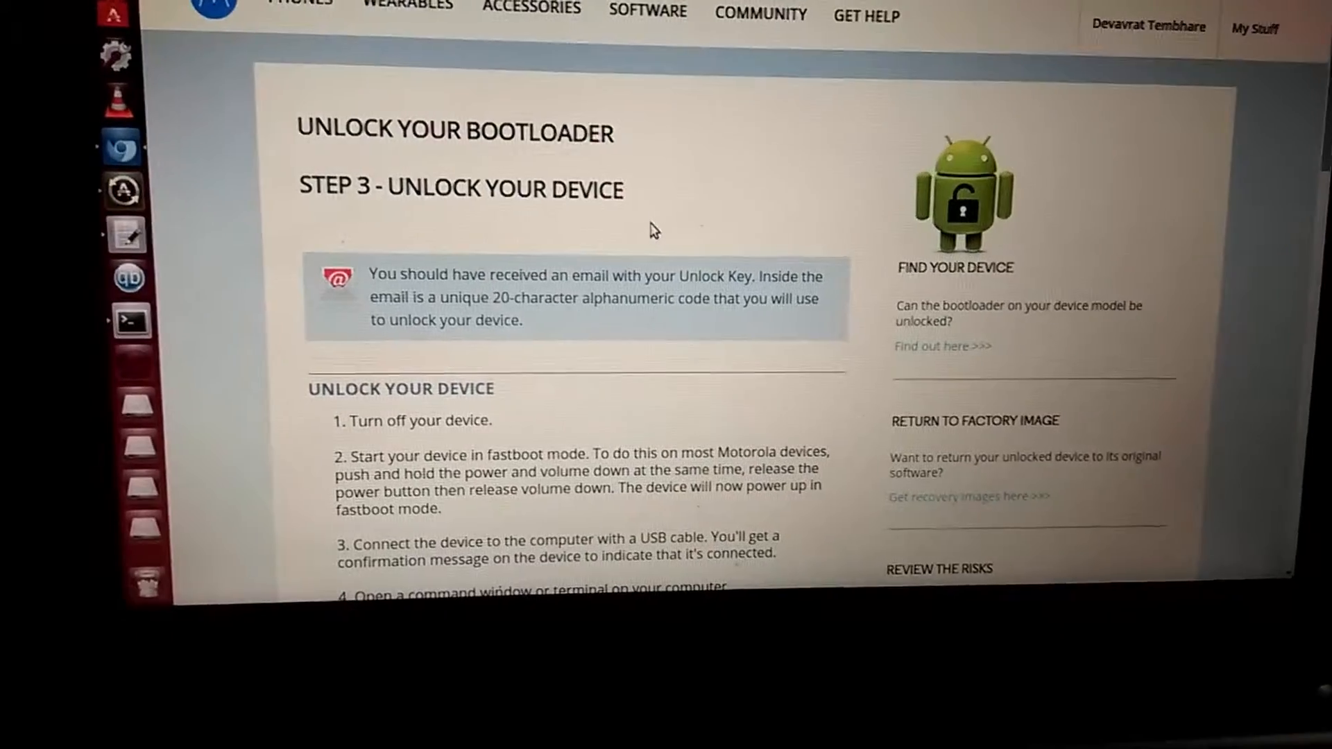
scroll(down, 3)
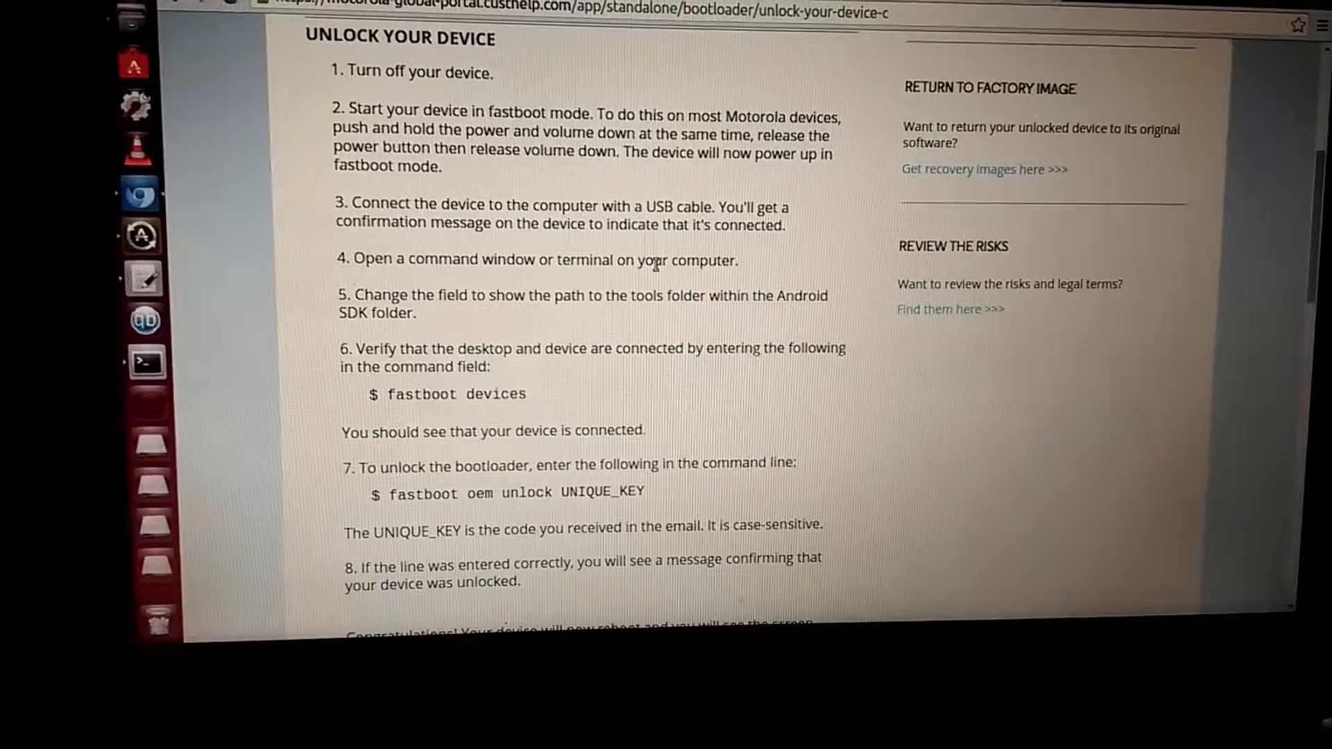
scroll(down, 3)
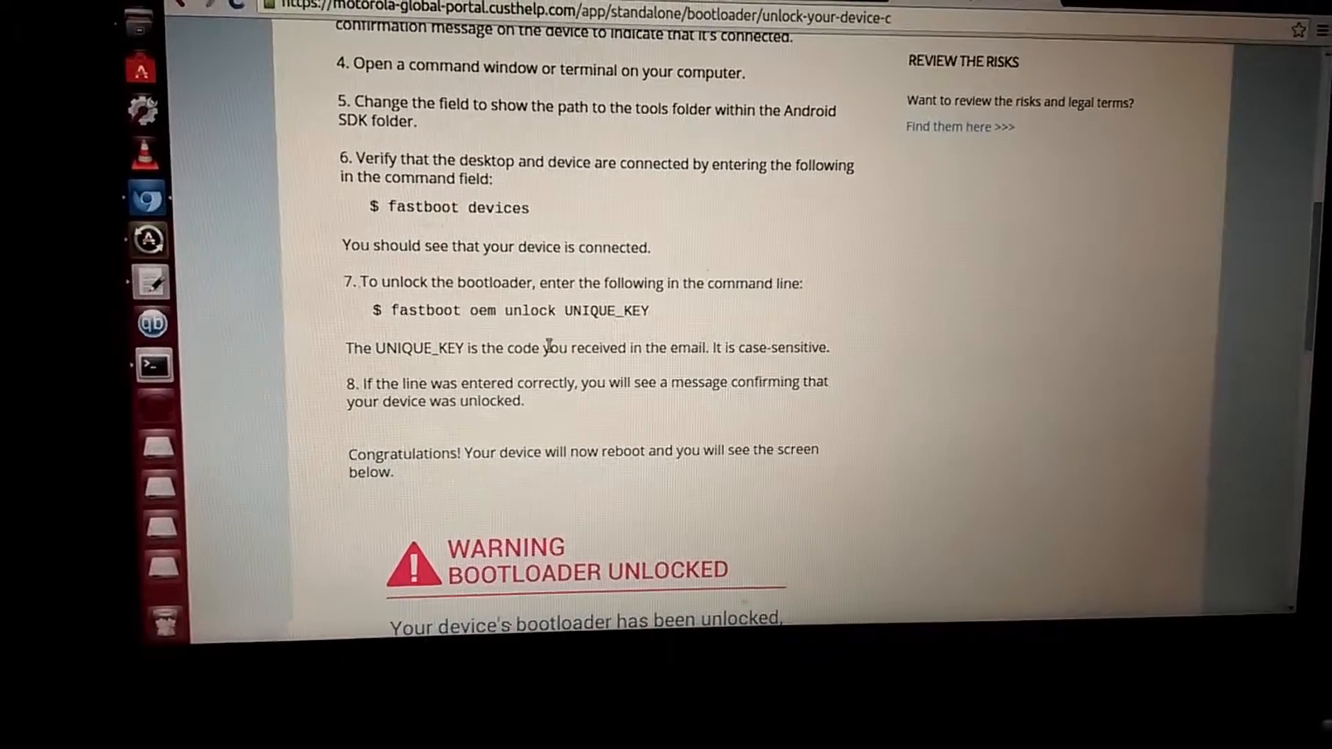
scroll(down, 3)
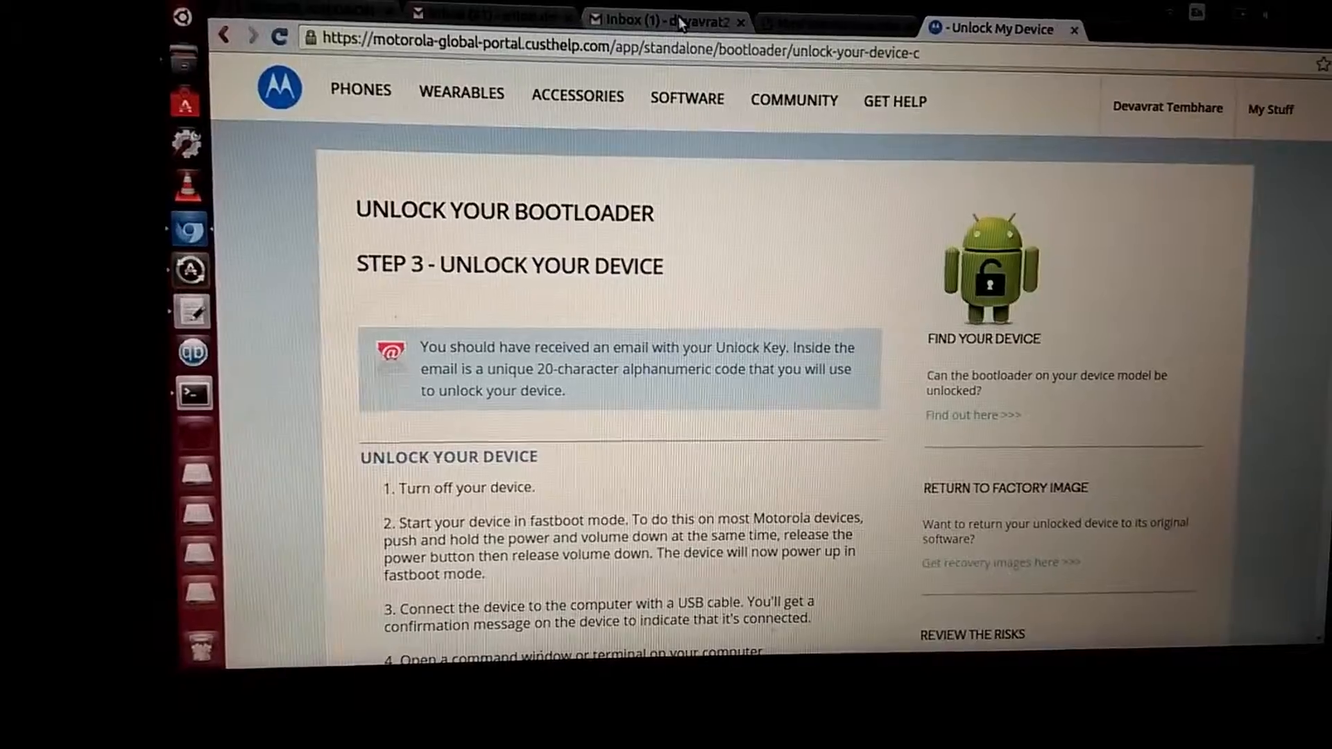
Open Motorola's 'Unlocking Your Device' email in Gmail and copy the unlock code
click(670, 21)
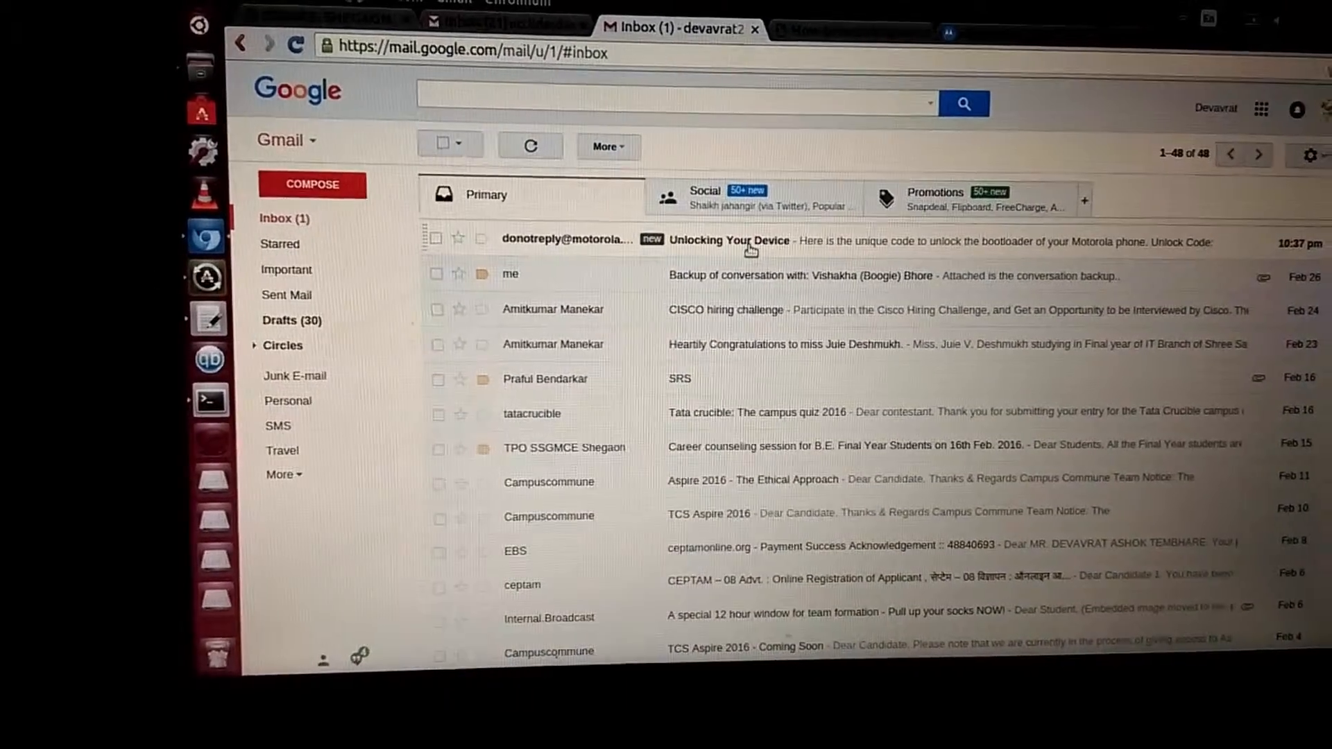
click(752, 242)
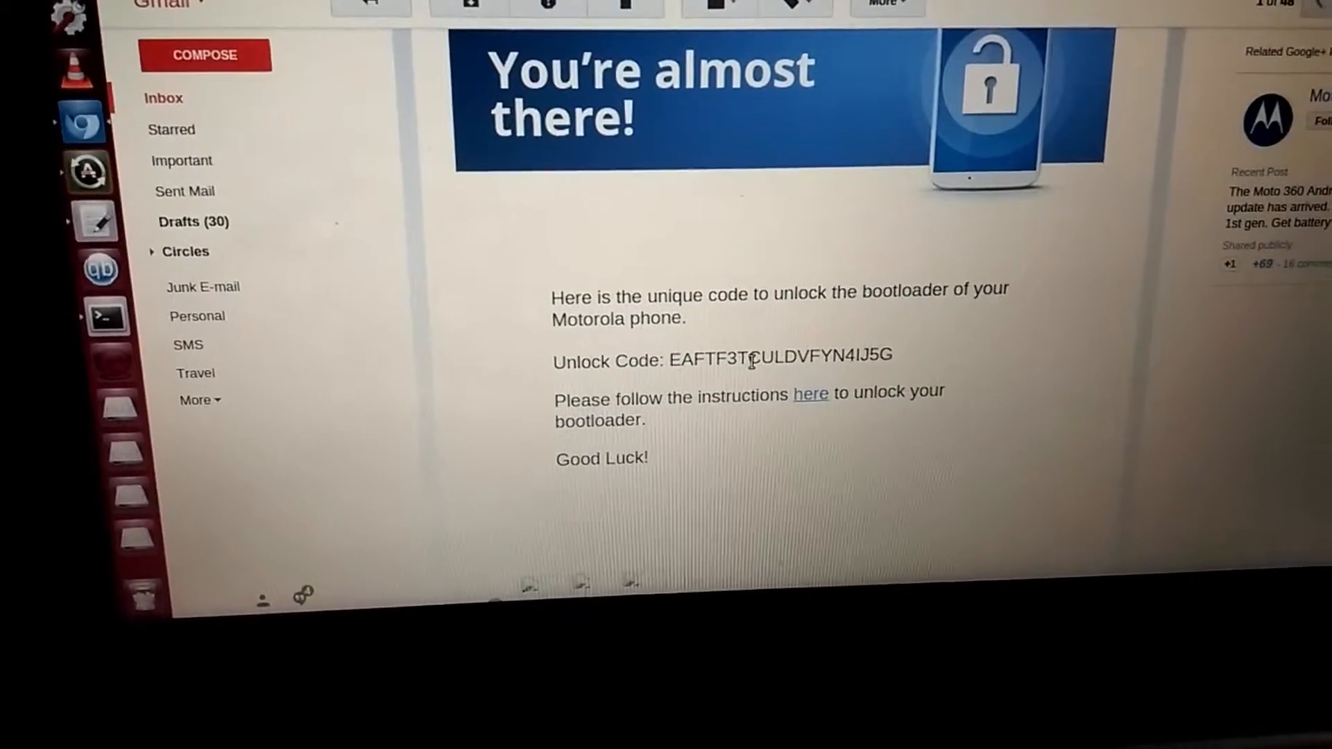
right_click(755, 358)
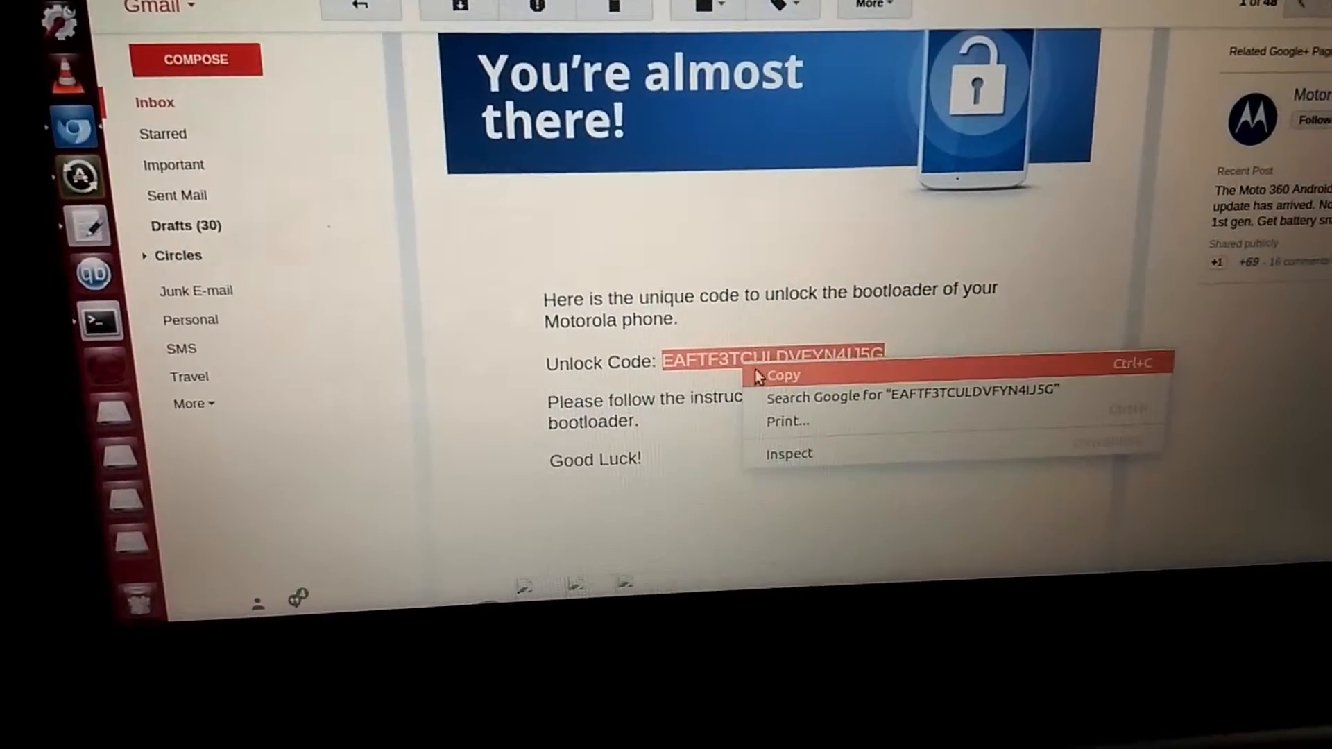
click(783, 375)
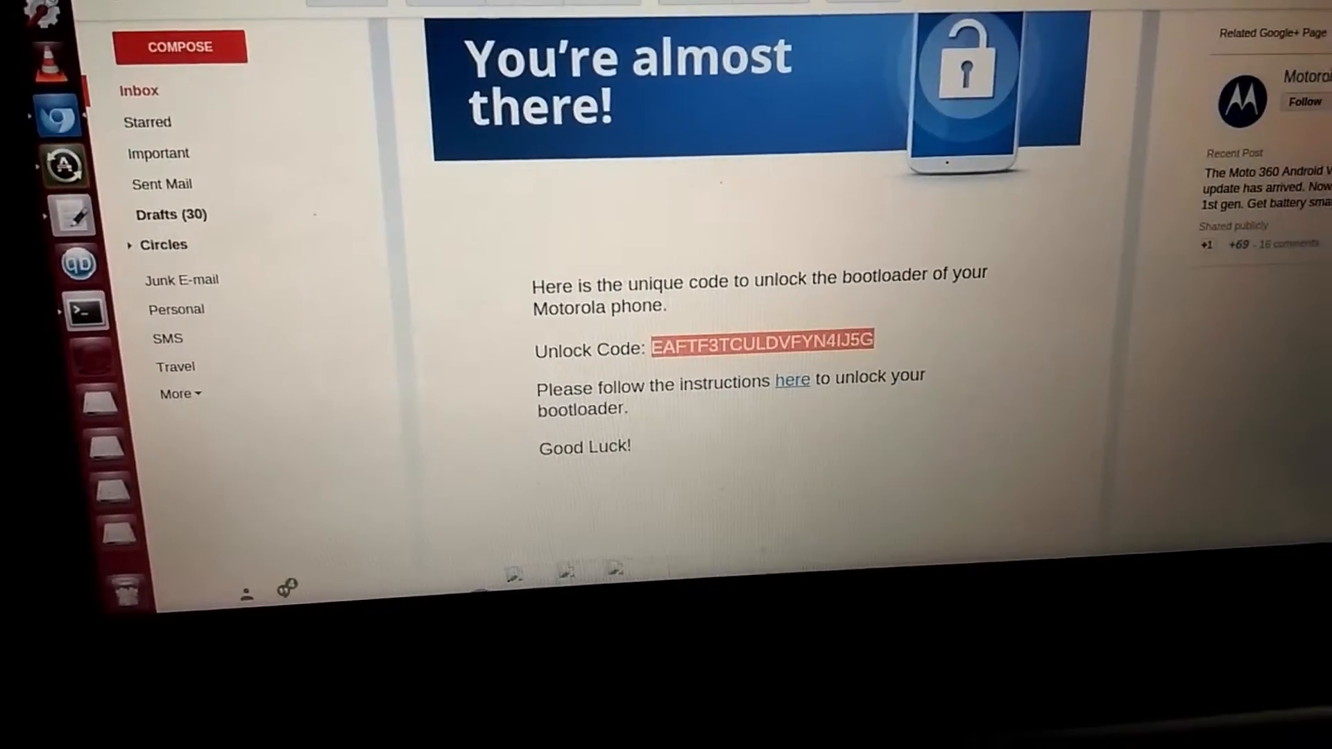